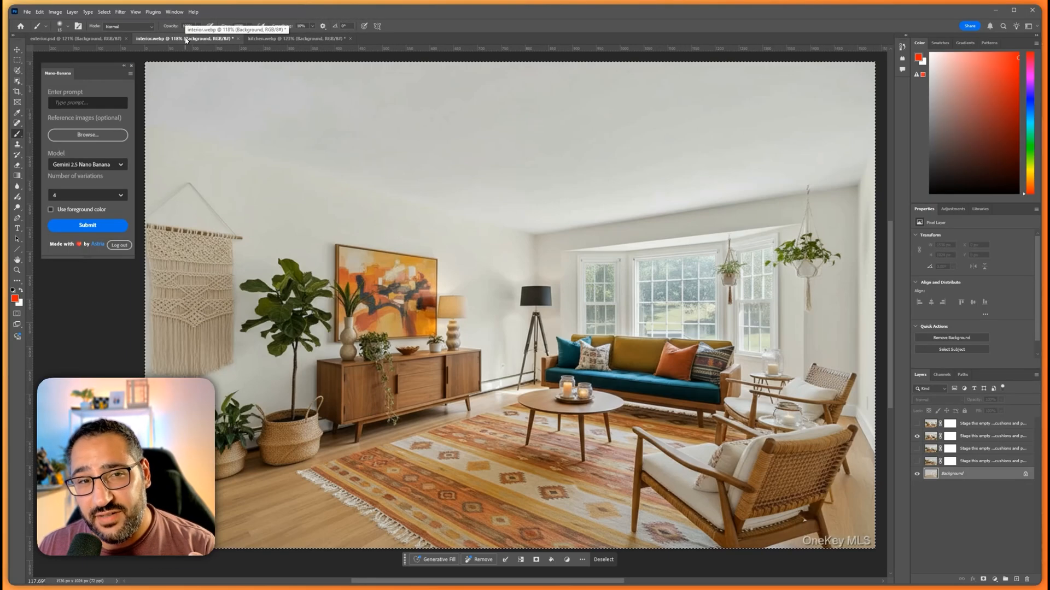
Pass through the kitchen document to exterior.psd, showing the original blue-shingle house
{"action": "left_click", "coordinate": [297, 38]}
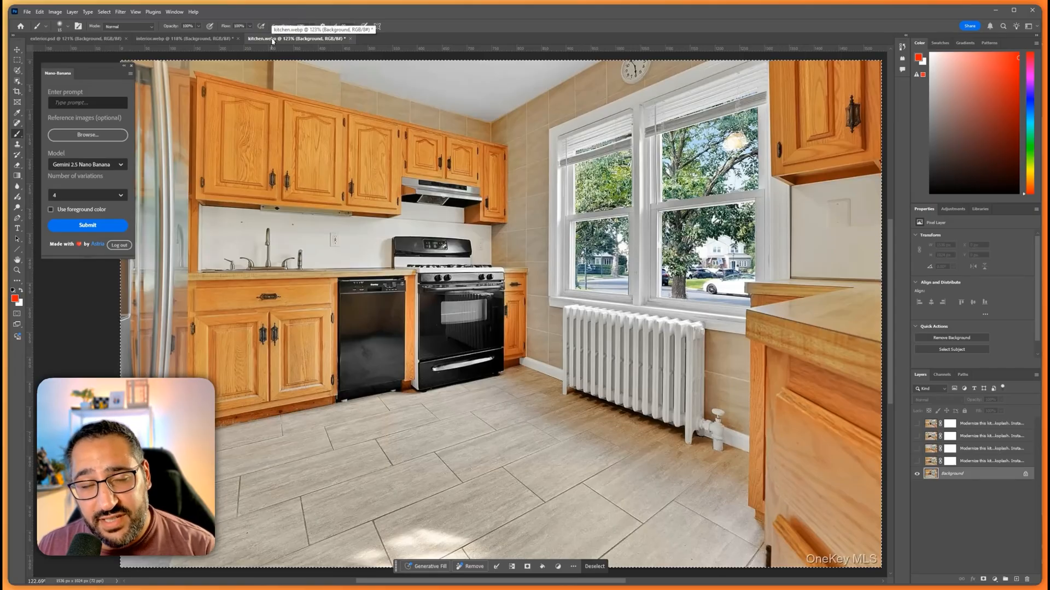
{"action": "left_click", "coordinate": [53, 38]}
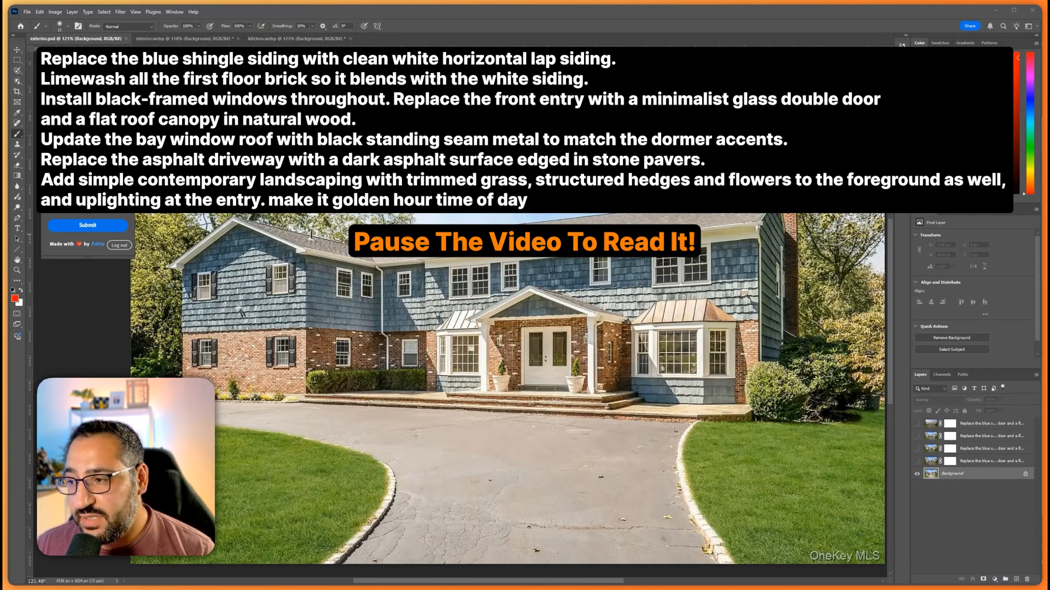
{"action": "left_click", "coordinate": [87, 225]}
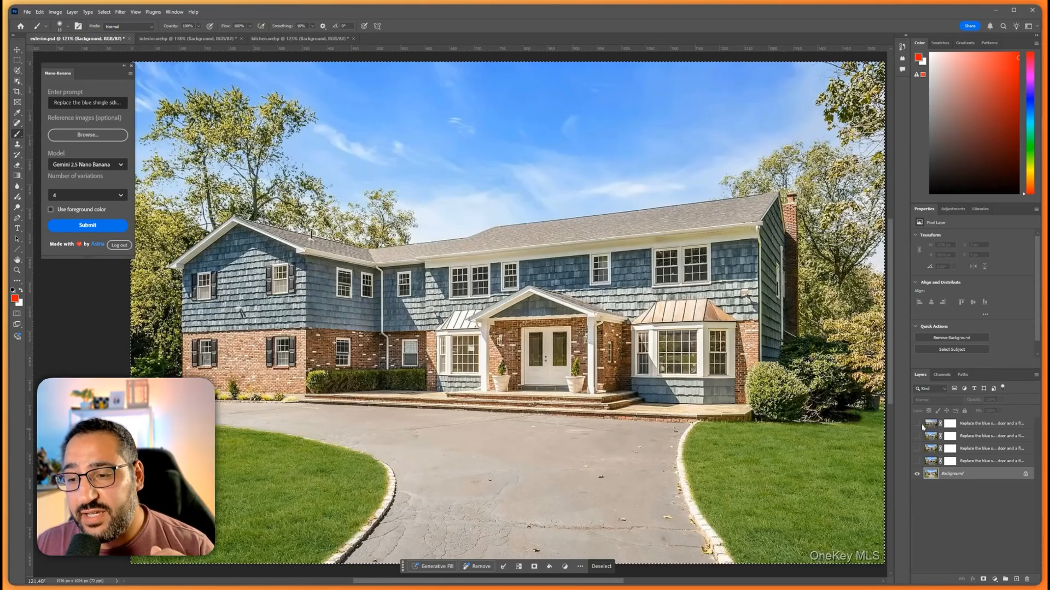
Show the variation with white lap siding, black windows and a golden-hour sky
{"action": "left_click", "coordinate": [916, 423]}
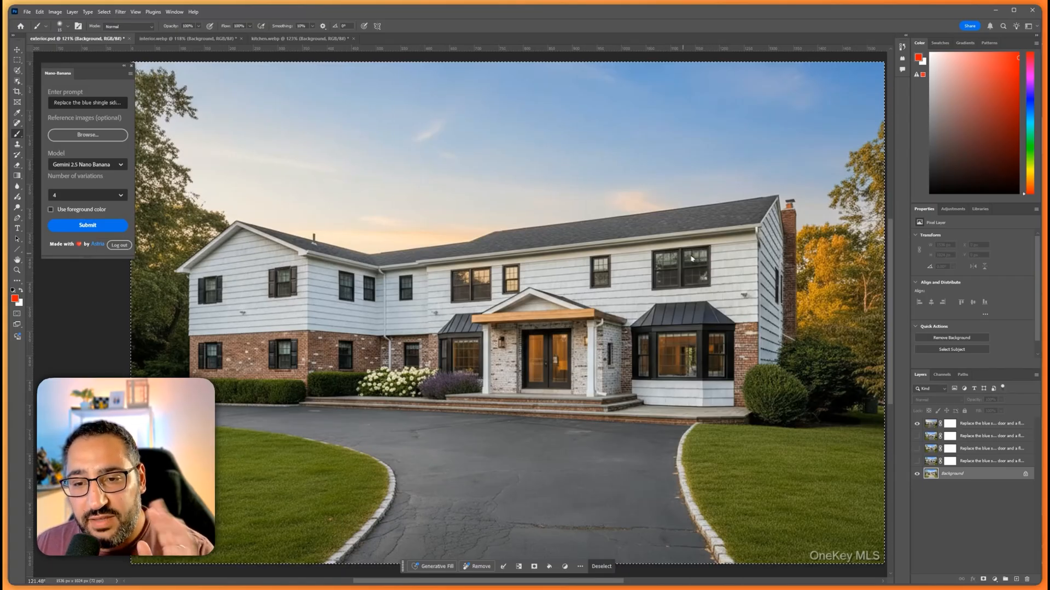
{"action": "mouse_move", "coordinate": [656, 280]}
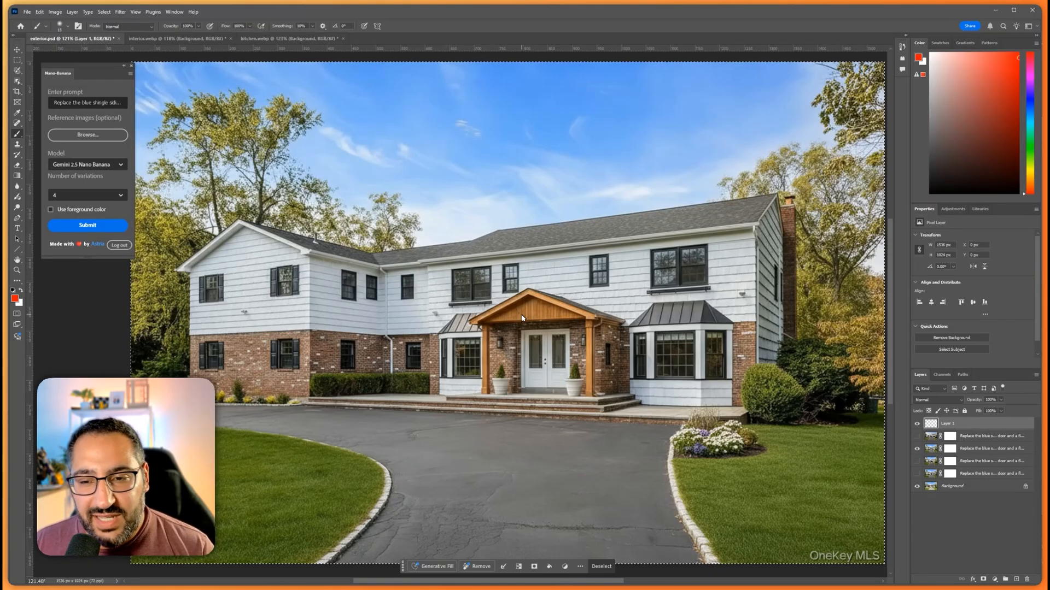
{"action": "mouse_move", "coordinate": [509, 360]}
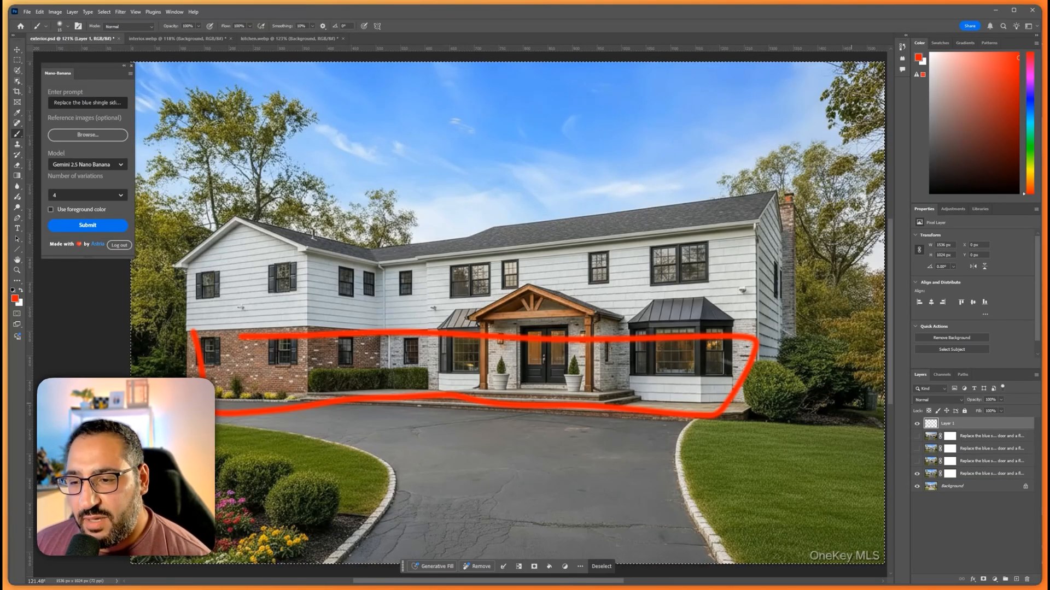
Show the golden-hour white-siding exterior variation again after comparing the timber-gabled porch version
{"action": "left_click", "coordinate": [87, 225]}
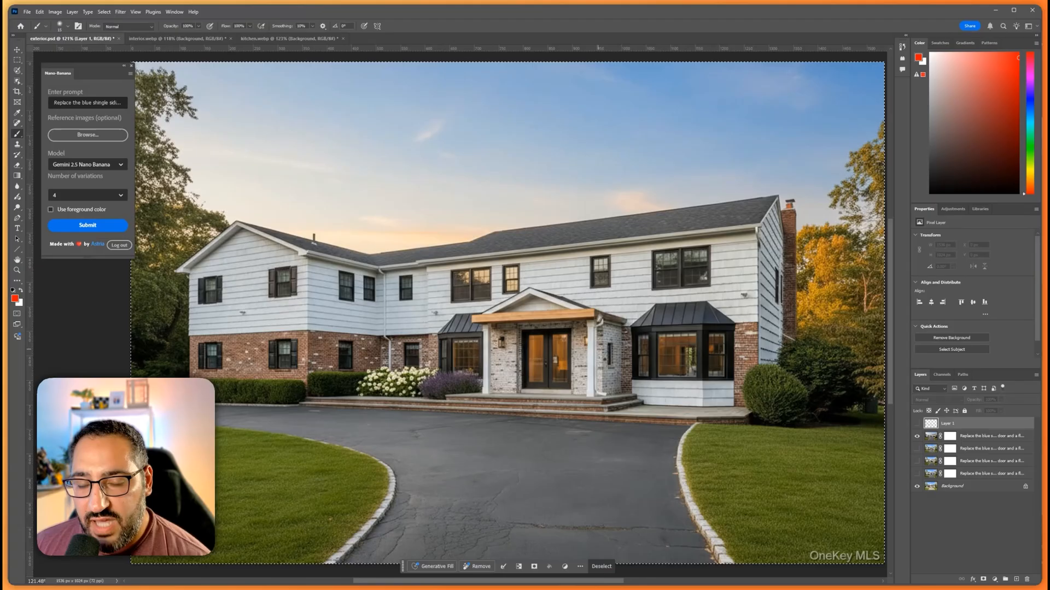
{"action": "mouse_move", "coordinate": [609, 340]}
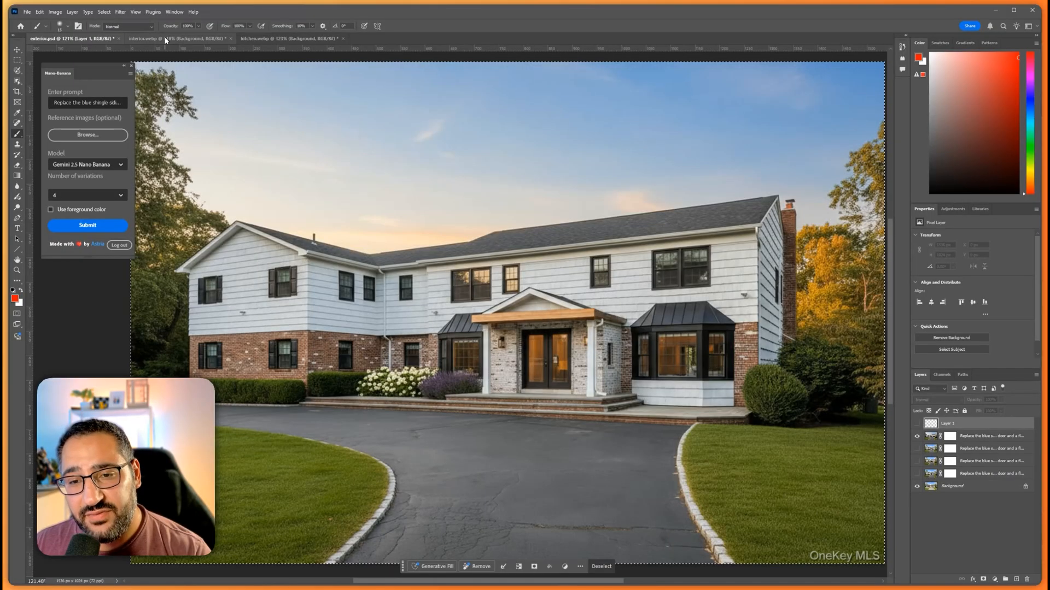
Switch to the interior.webp document with the empty living room photo
{"action": "left_click", "coordinate": [143, 39]}
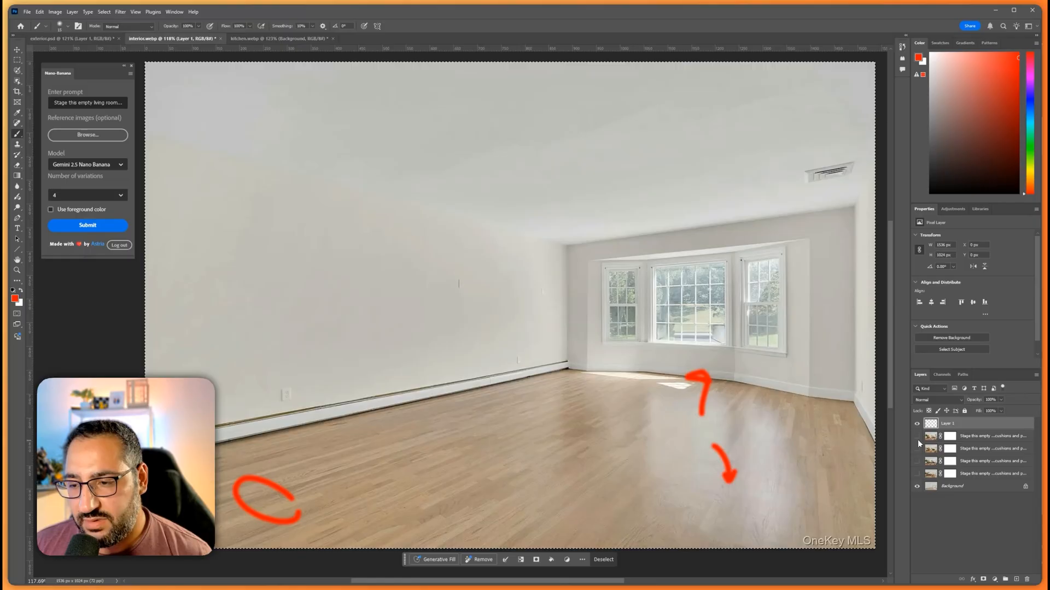
Compare the staged living-room variations, ending on the teal sofa and patterned rug
{"action": "left_click", "coordinate": [918, 450]}
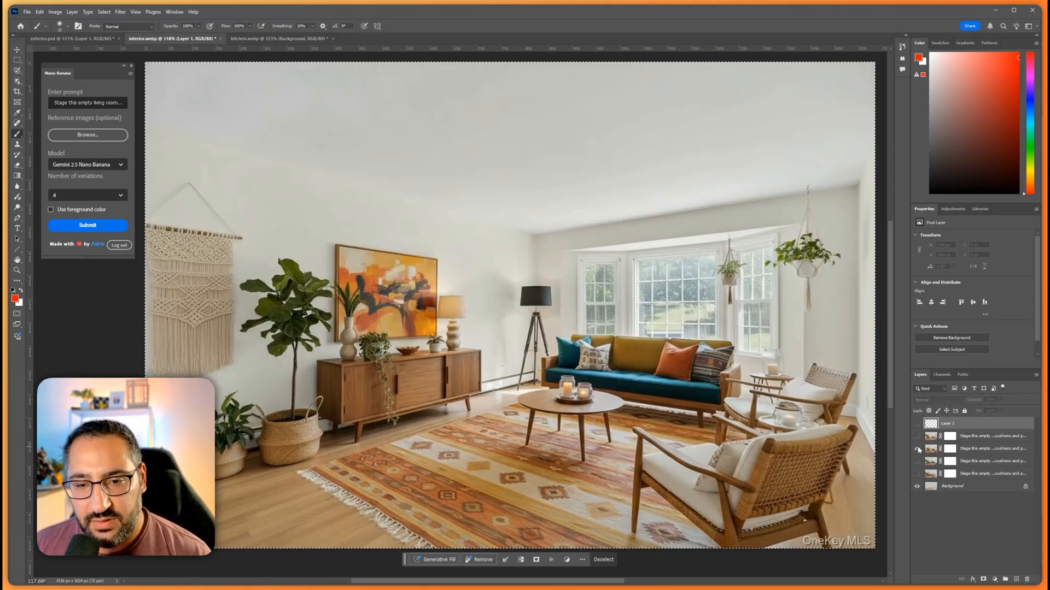
{"action": "mouse_move", "coordinate": [917, 450]}
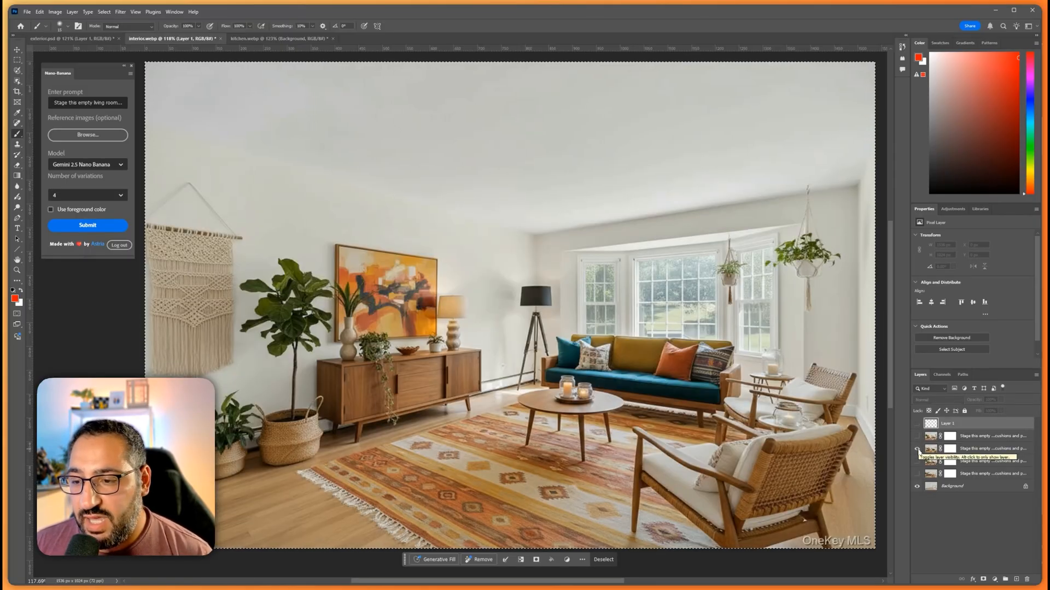
{"action": "left_click", "coordinate": [917, 450]}
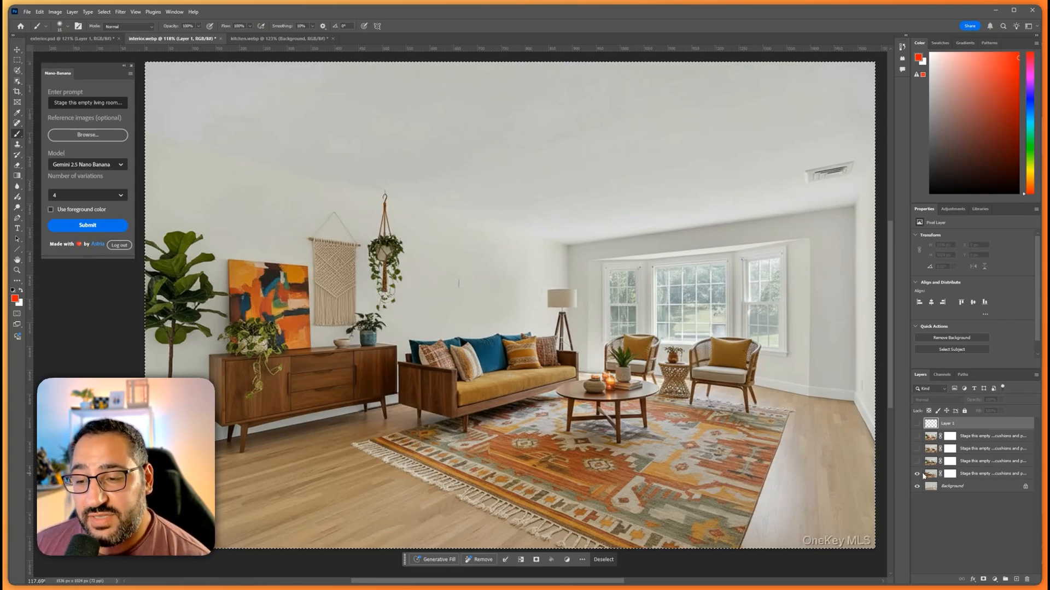
{"action": "mouse_move", "coordinate": [917, 474]}
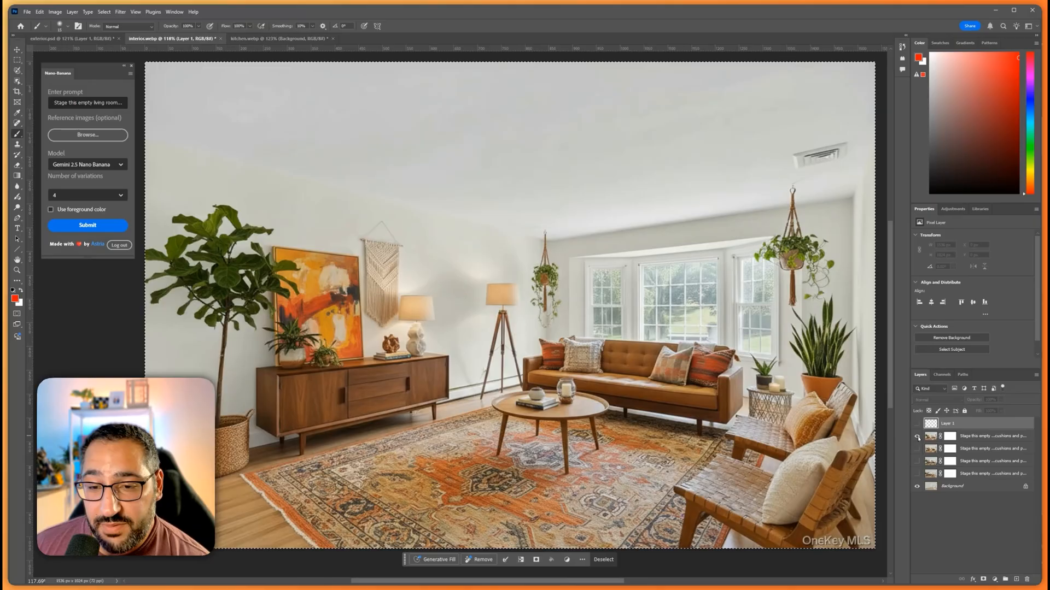
{"action": "left_click", "coordinate": [917, 449]}
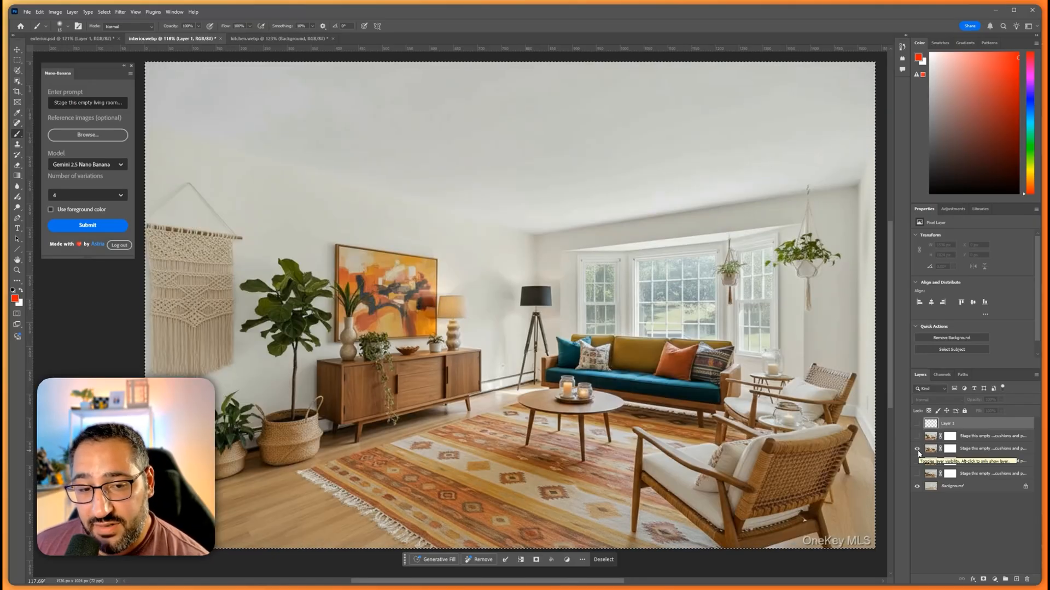
{"action": "left_click", "coordinate": [916, 461]}
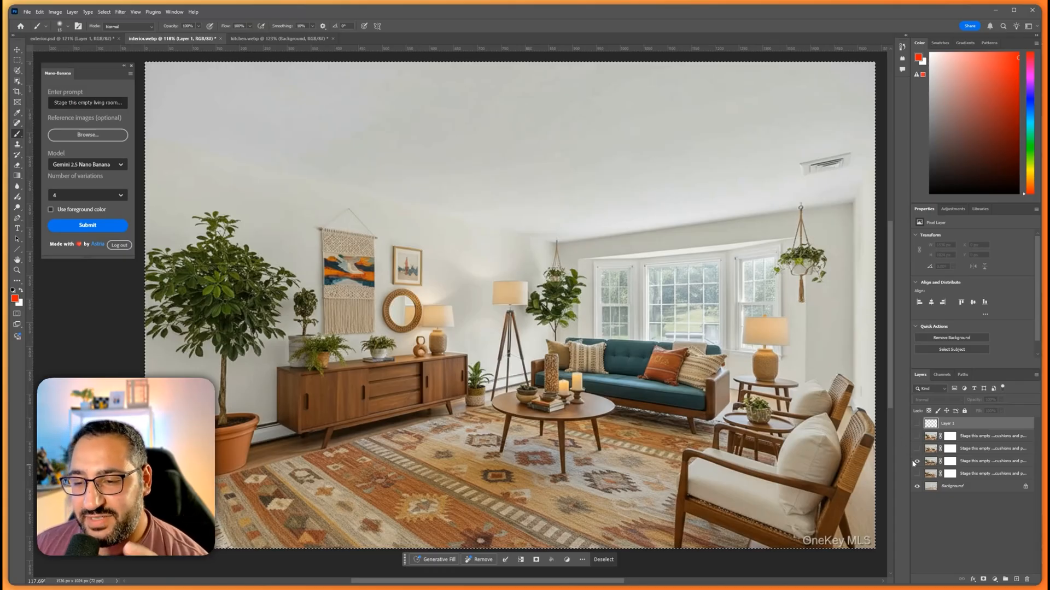
{"action": "mouse_move", "coordinate": [915, 465]}
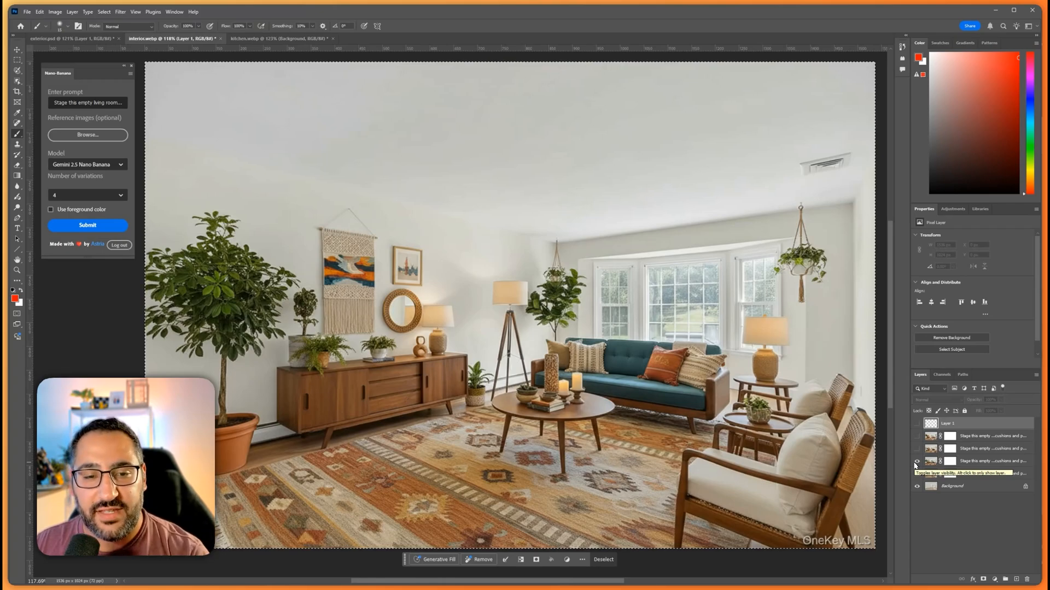
{"action": "left_click", "coordinate": [915, 474]}
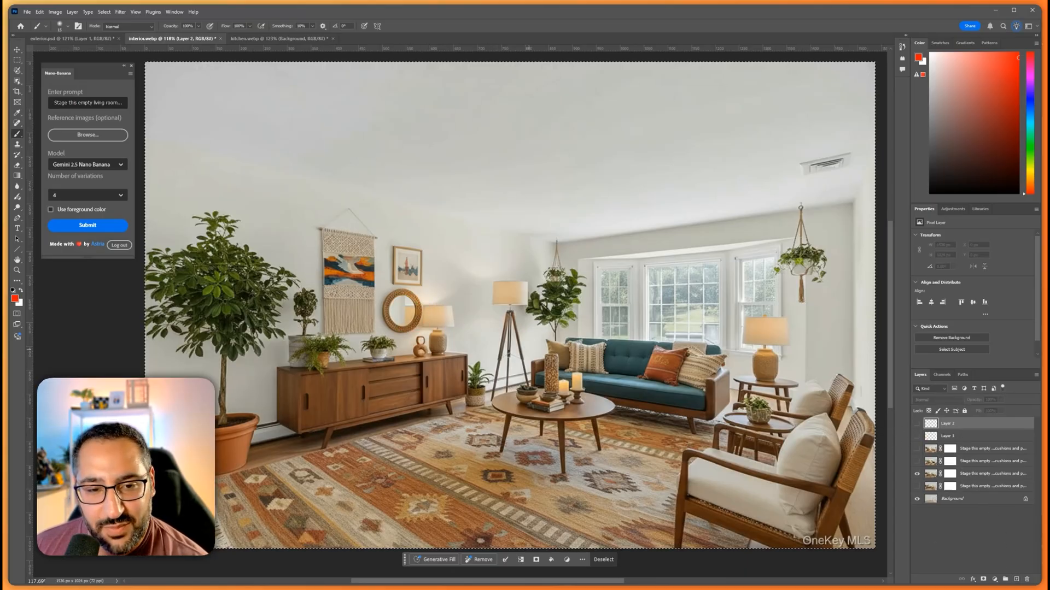
{"action": "mouse_move", "coordinate": [675, 372]}
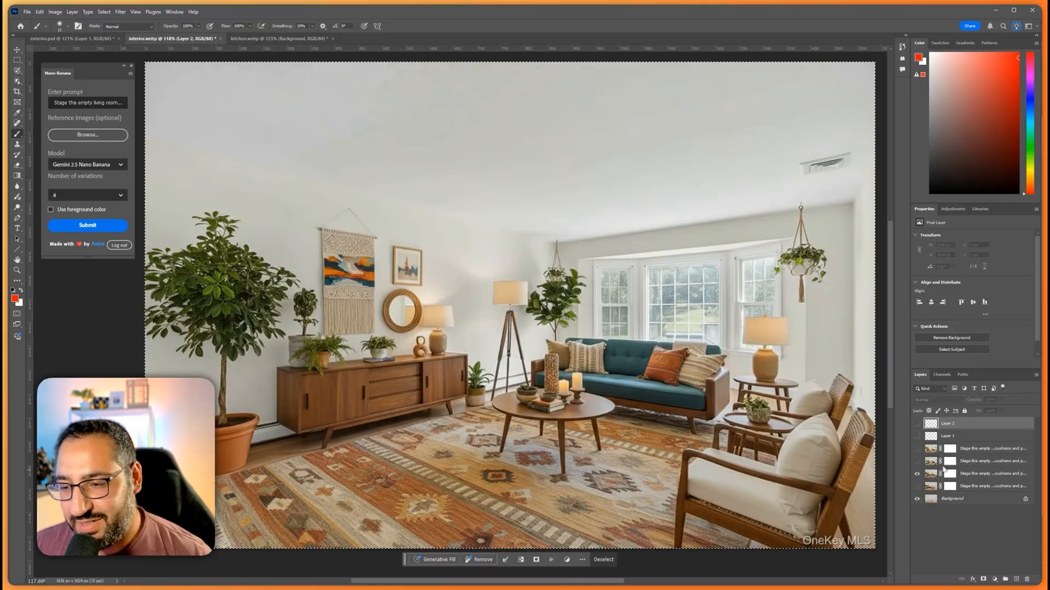
{"action": "left_click", "coordinate": [275, 38]}
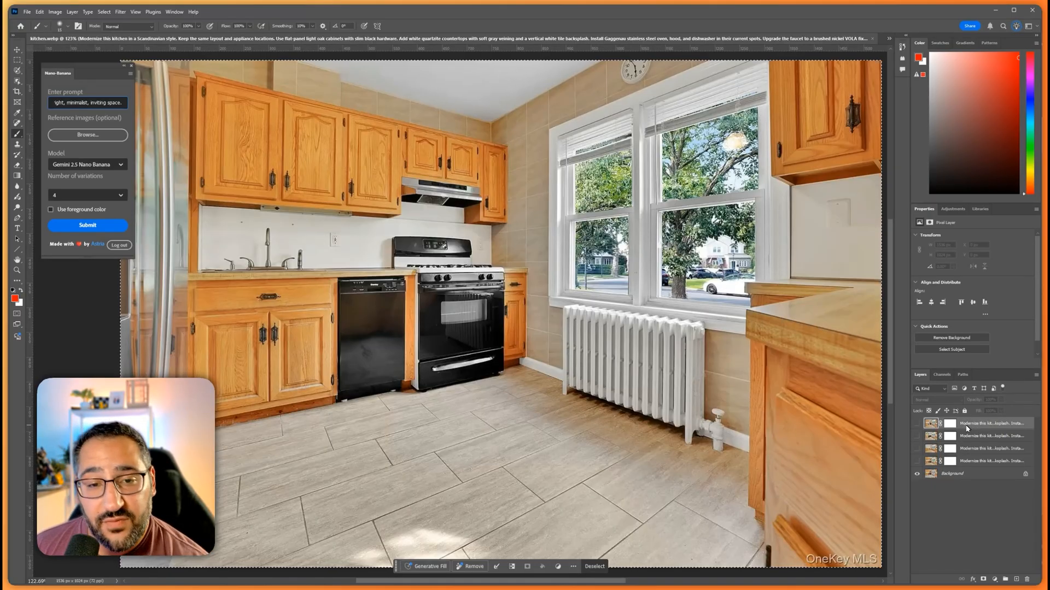
Reveal the first kitchen variation with white tile backsplash, pendant lights and light wood floor
{"action": "left_click", "coordinate": [917, 425]}
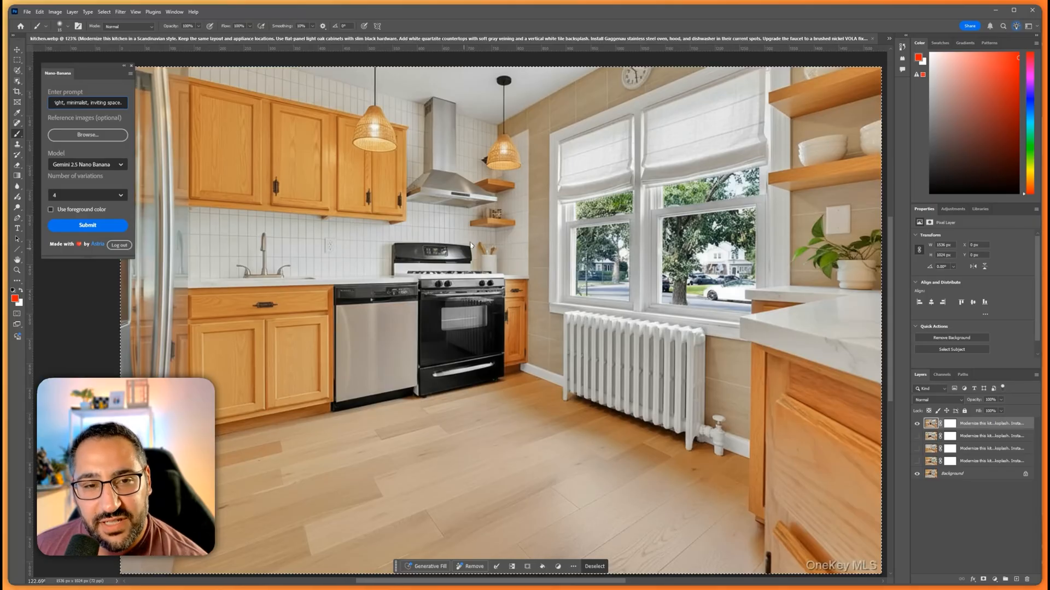
{"action": "mouse_move", "coordinate": [489, 186]}
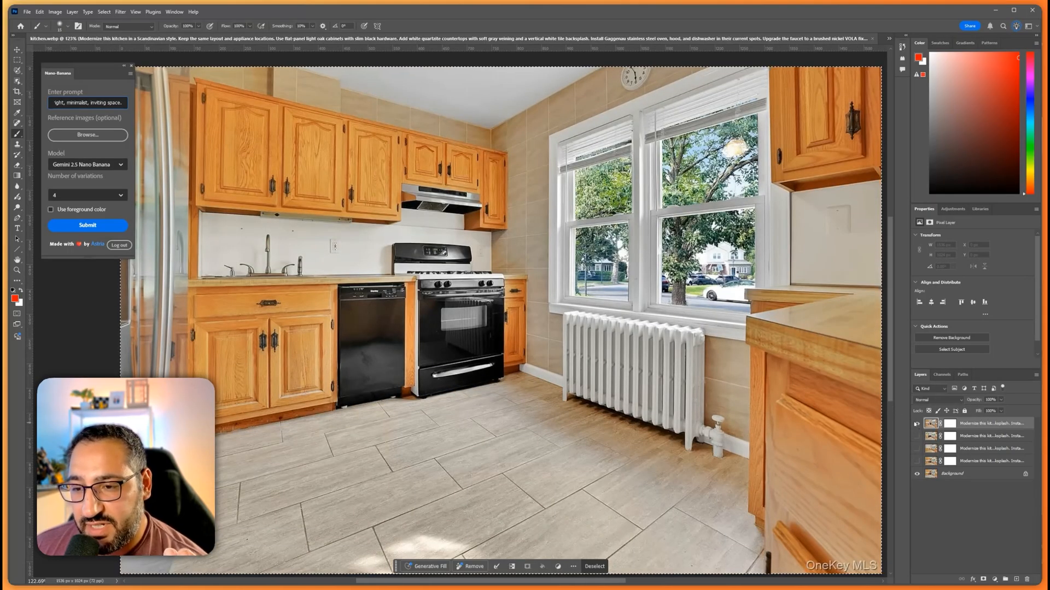
Compare the marble-counter, open-shelving kitchen variation and open the variation-count dropdown
{"action": "left_click", "coordinate": [916, 424]}
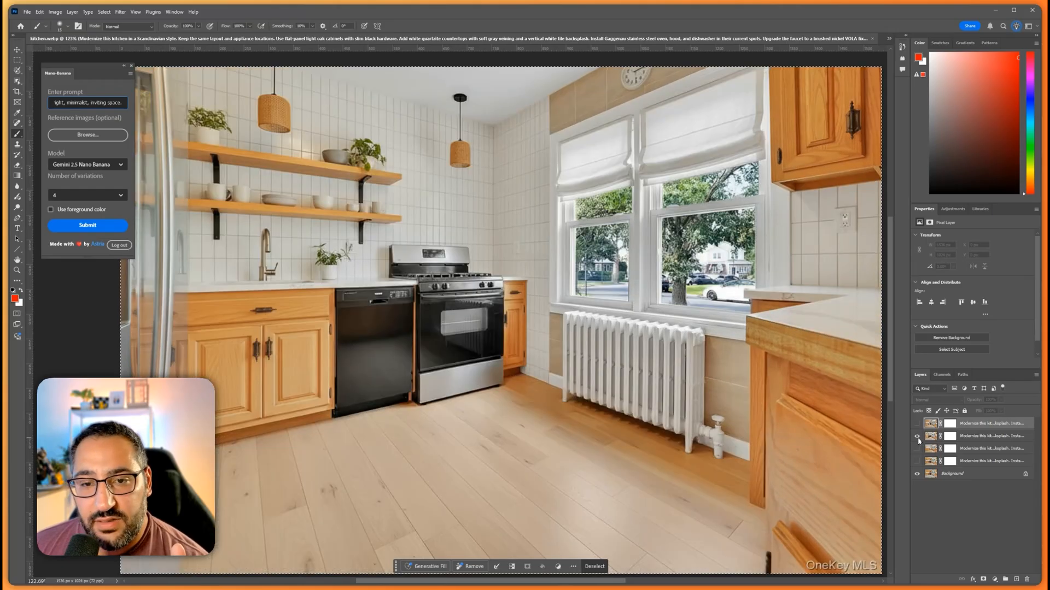
{"action": "mouse_move", "coordinate": [917, 437]}
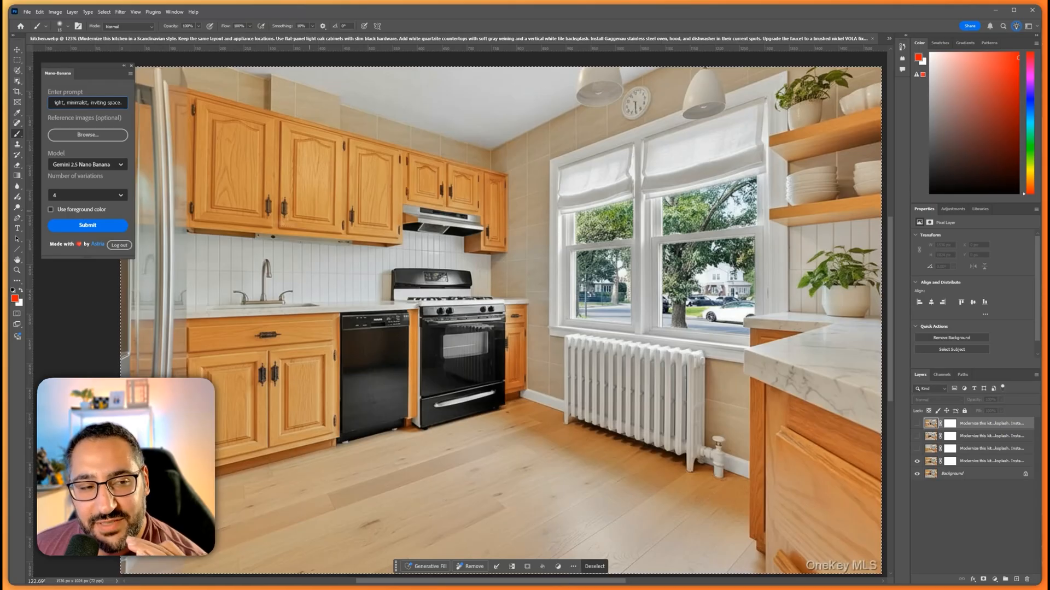
{"action": "left_click", "coordinate": [87, 195]}
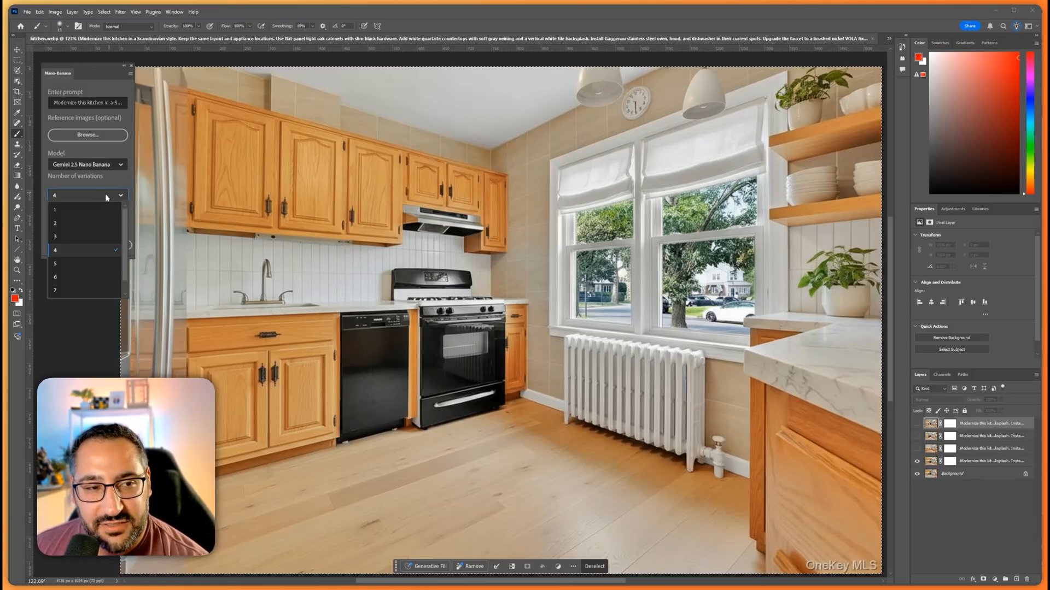
Keep 4 variations and return to exterior.psd showing the golden-hour renovation
{"action": "left_click", "coordinate": [85, 250]}
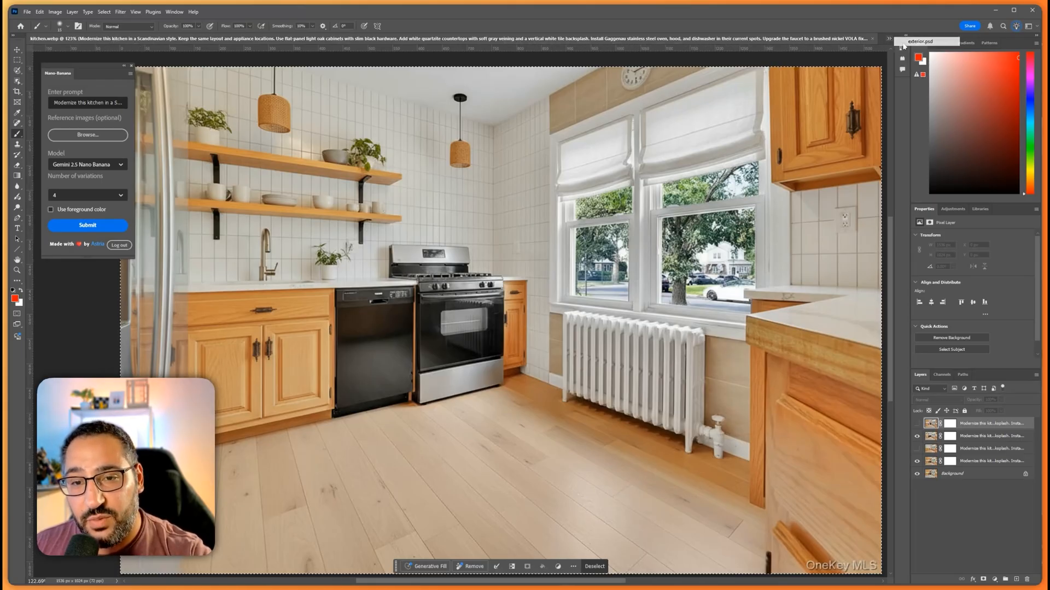
{"action": "left_click", "coordinate": [927, 39]}
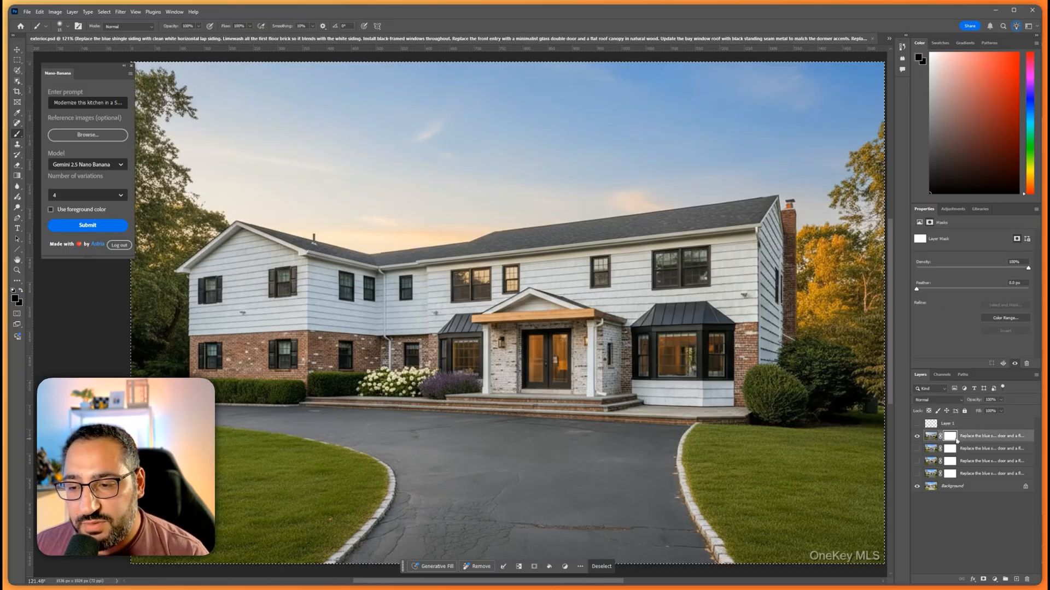
{"action": "mouse_move", "coordinate": [949, 436]}
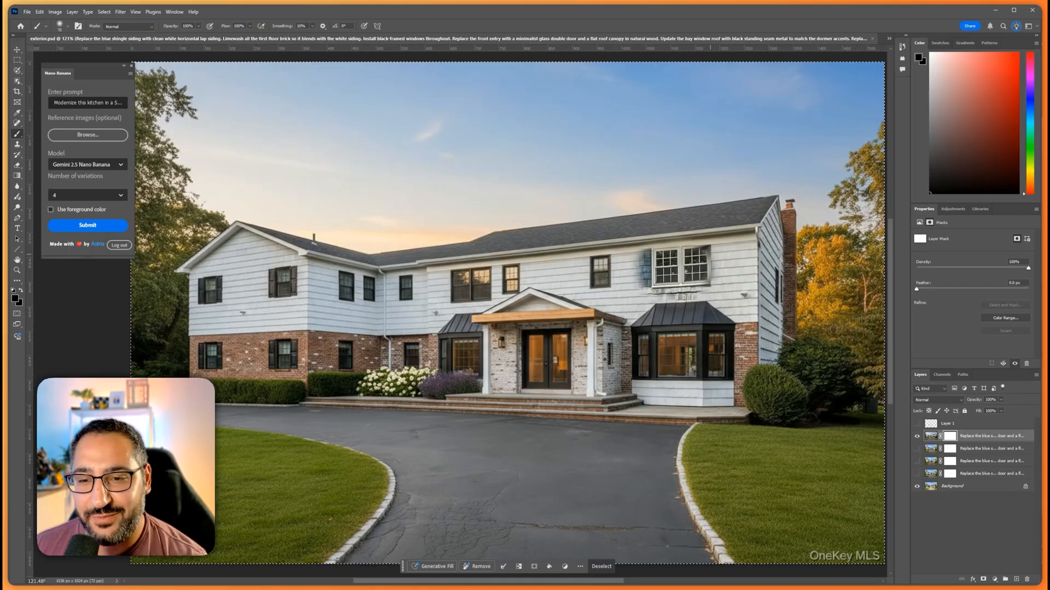
{"action": "mouse_move", "coordinate": [696, 271]}
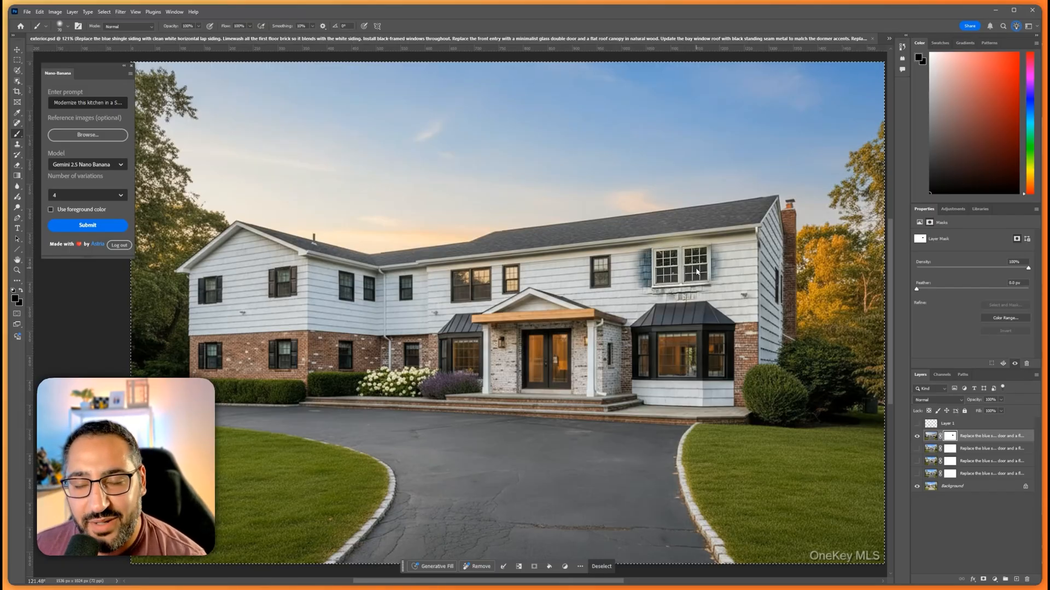